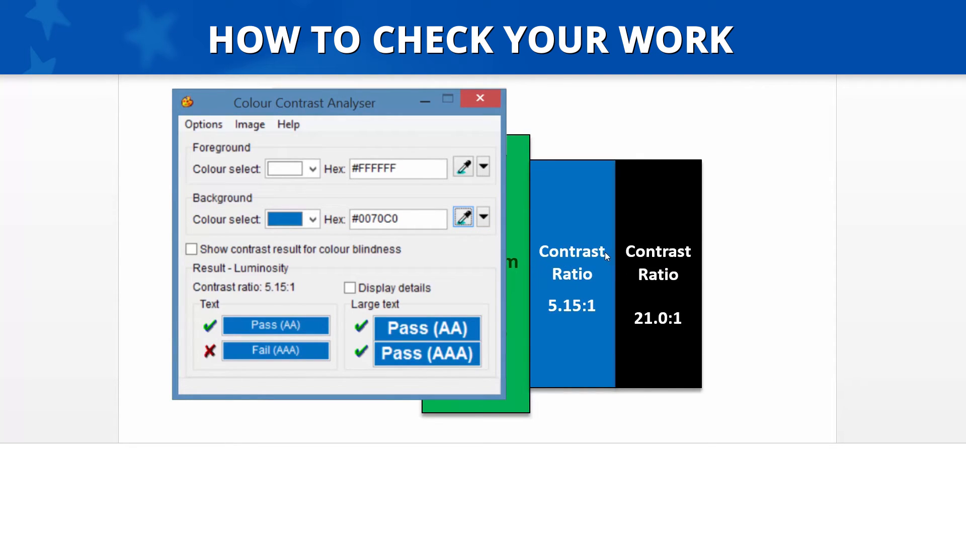
mouse_move(586, 242)
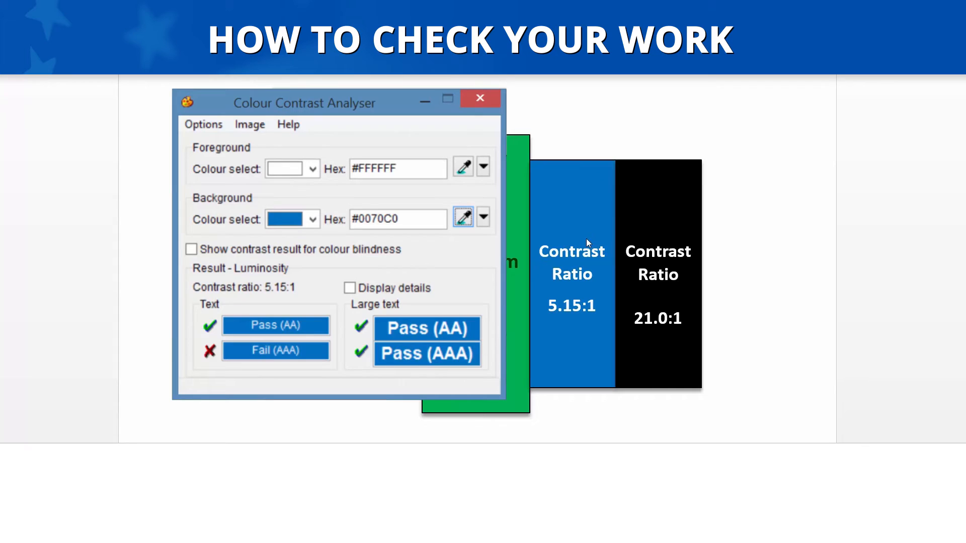